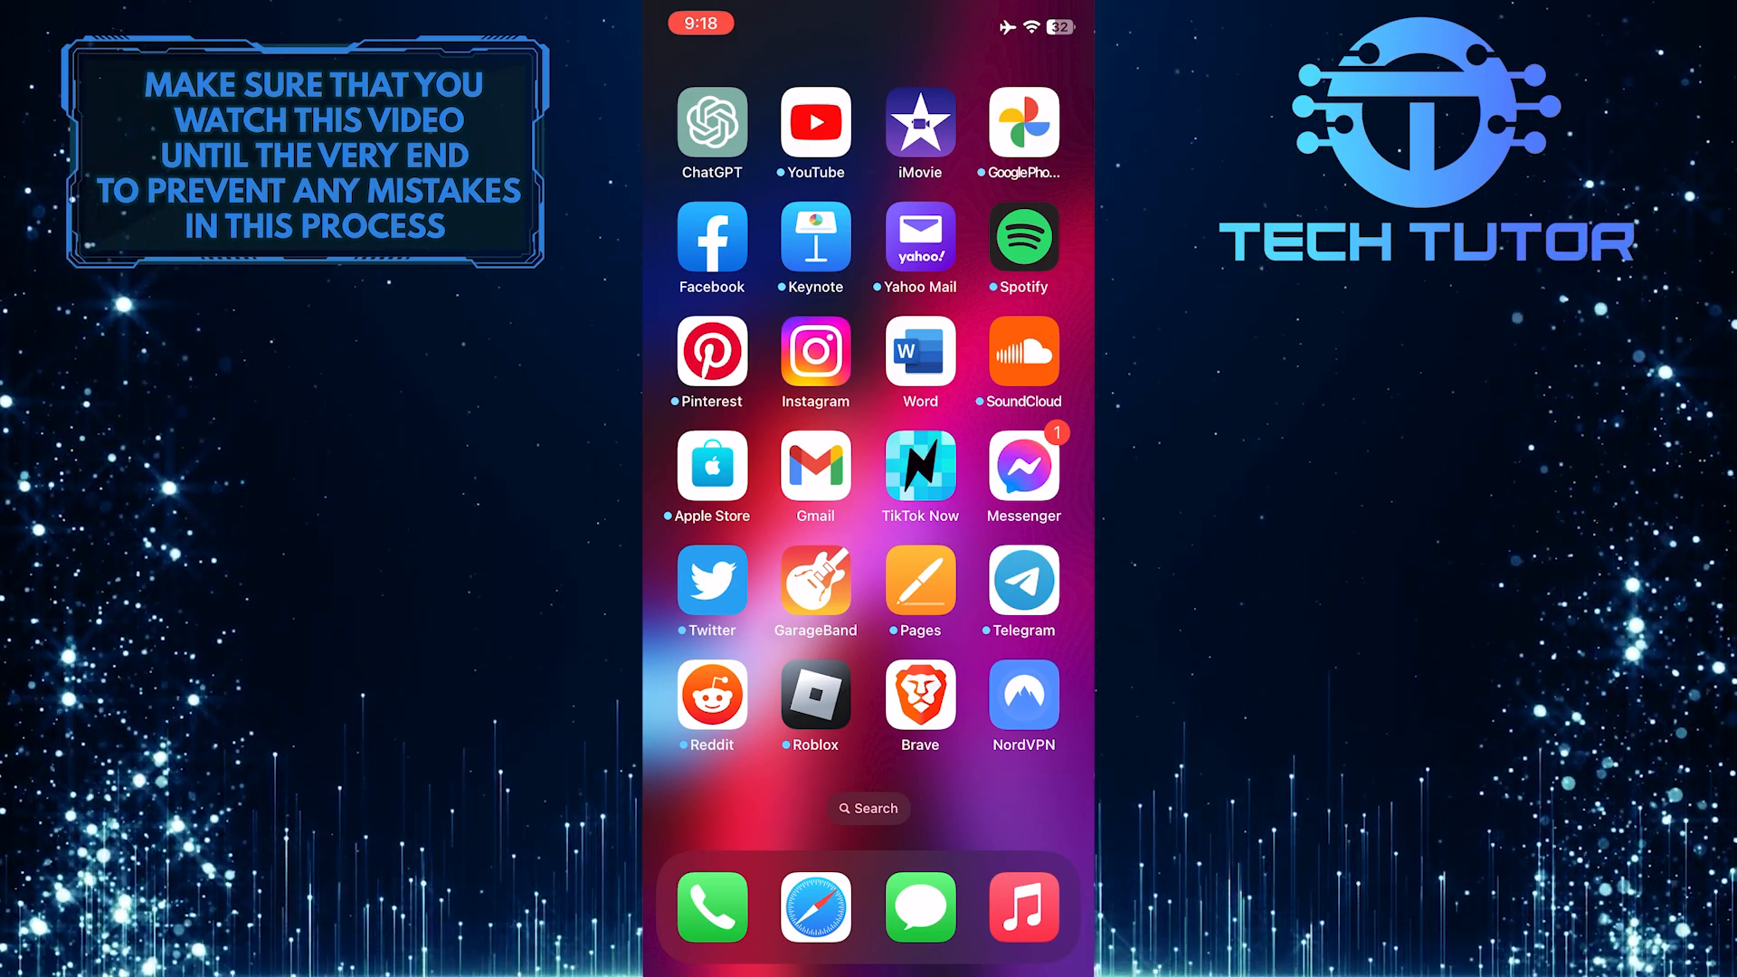
# - Launch Facebook from the Home Screen and go to Settings & privacy via the Menu's gear icon
pyautogui.click(711, 235)
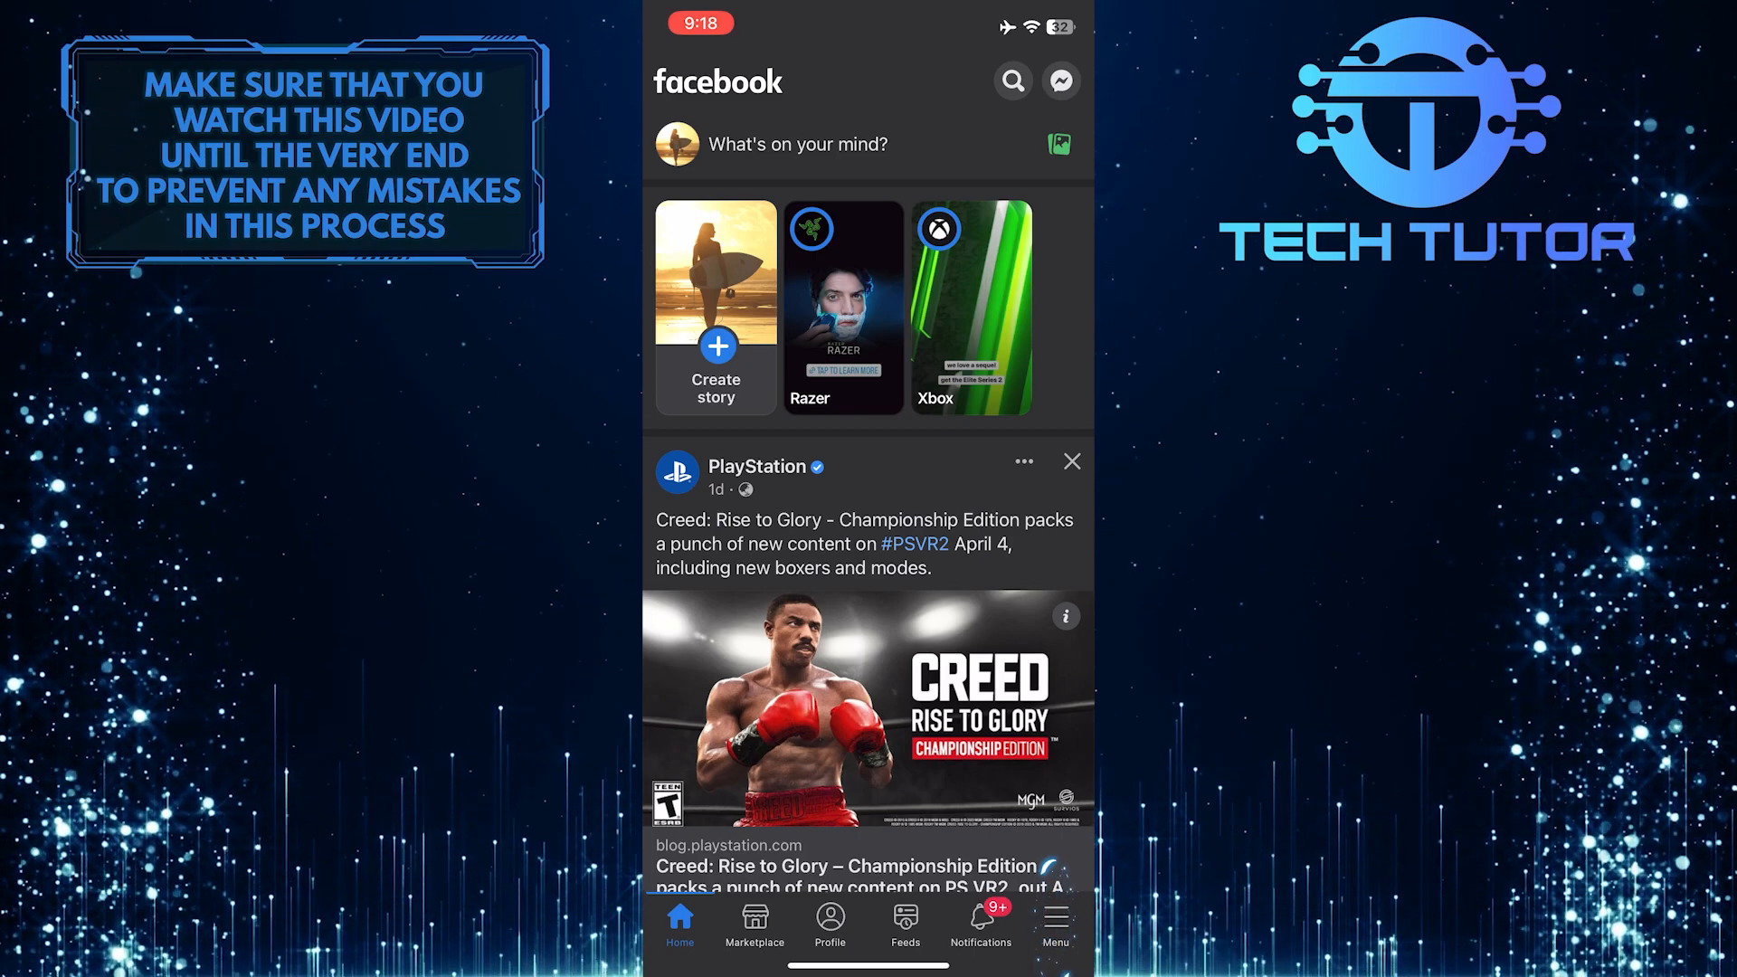
pyautogui.click(1053, 925)
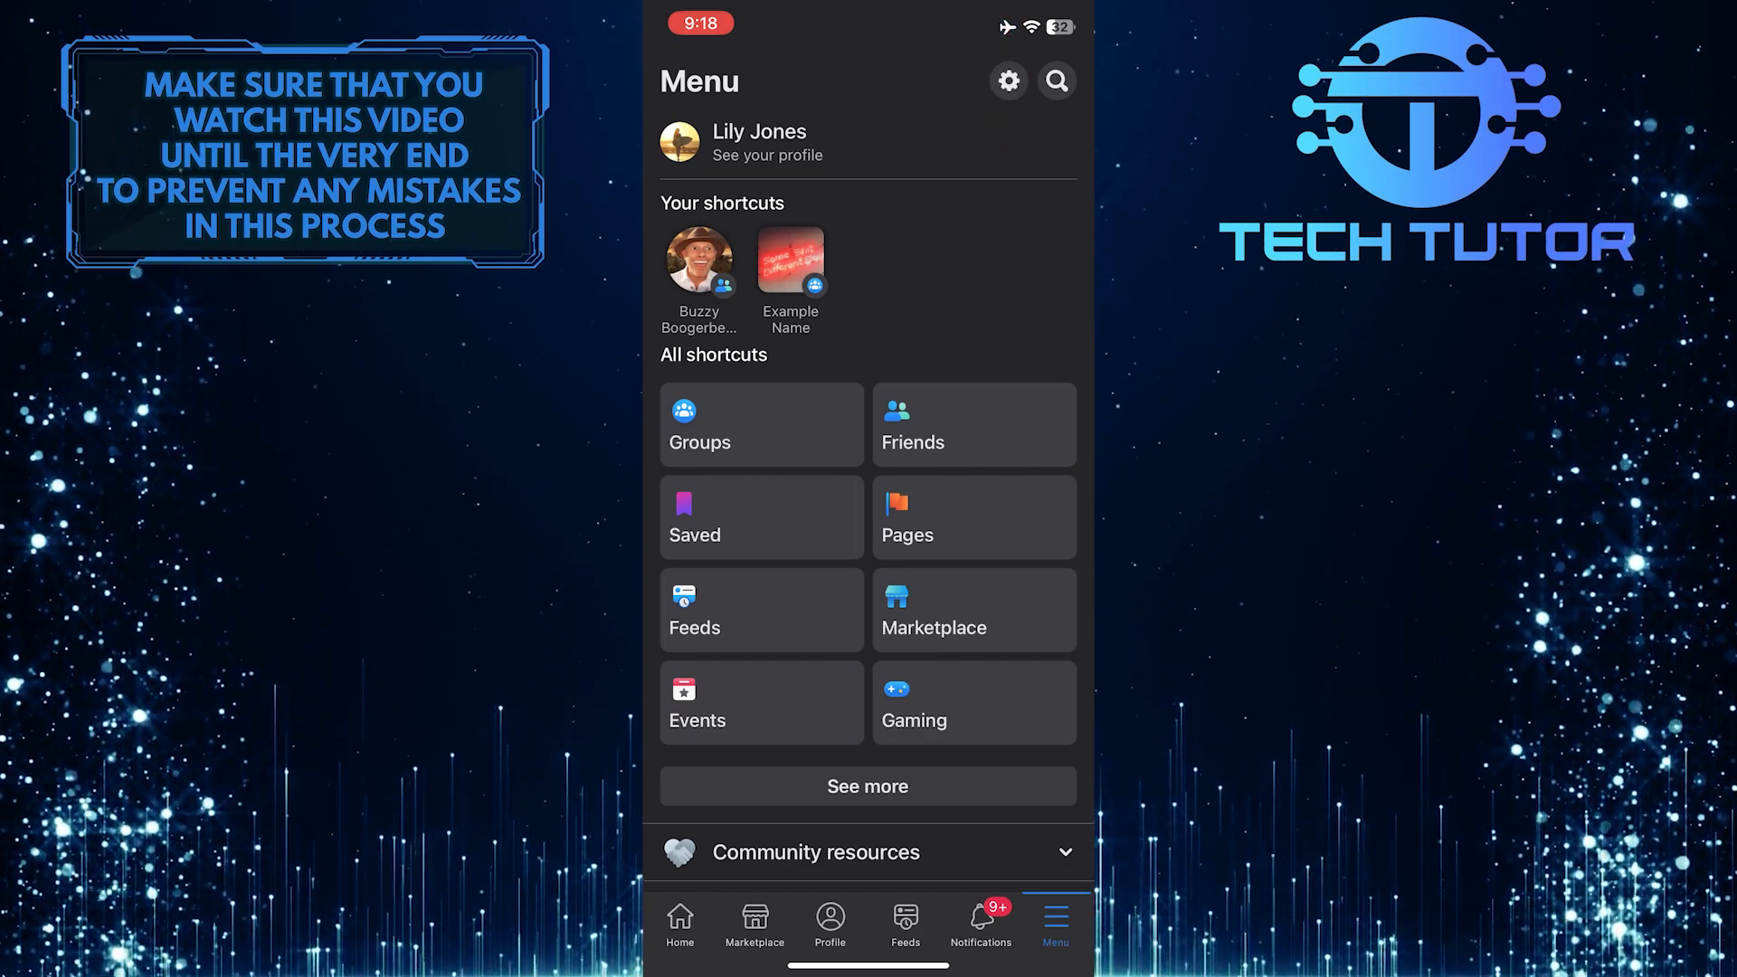
pyautogui.click(1006, 80)
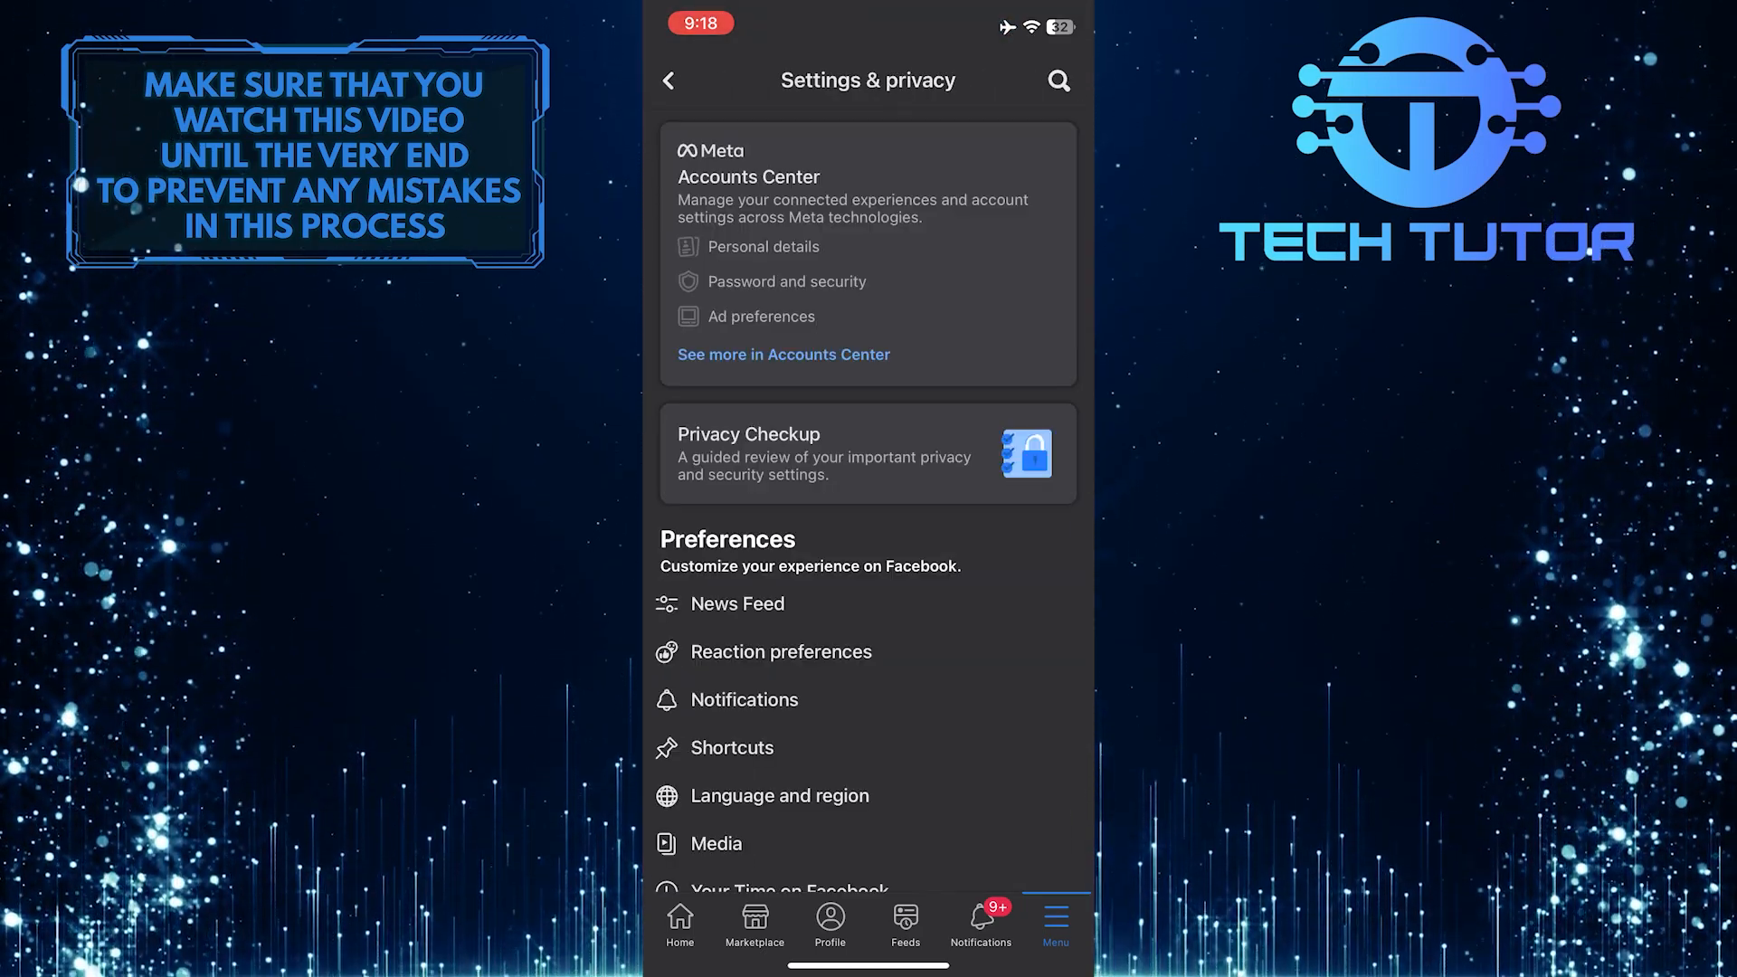
# - Open 'How people find and contact you' under Audience and visibility
pyautogui.scroll(-3)
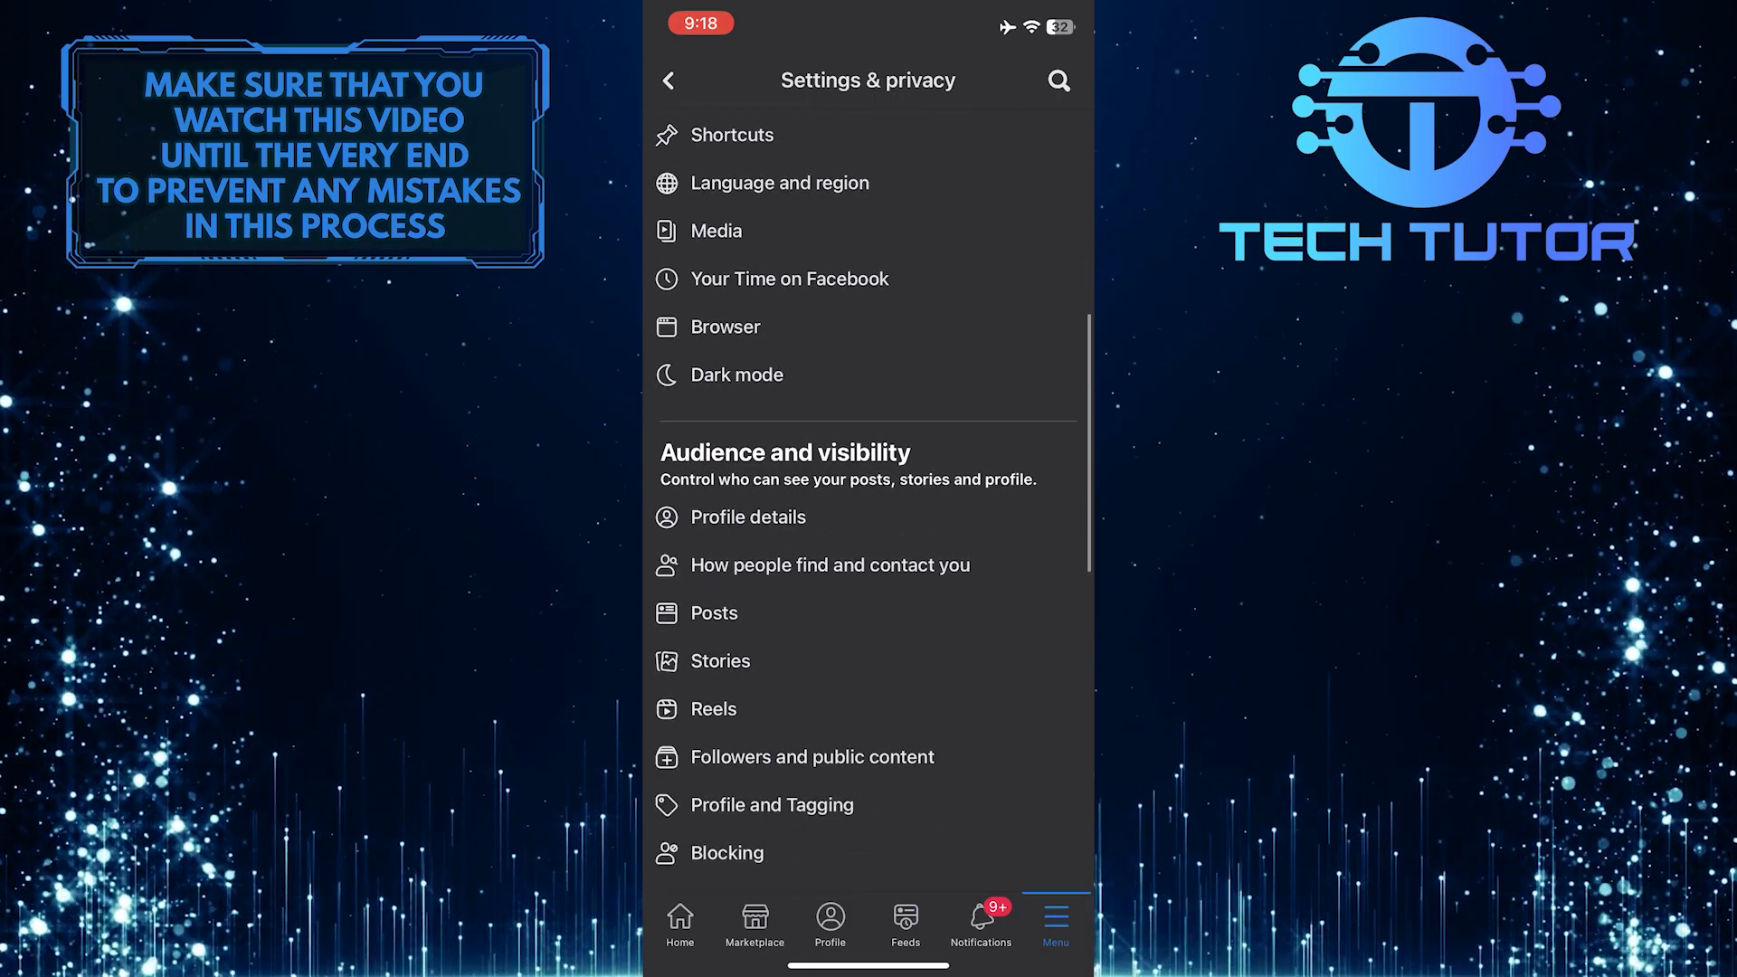
pyautogui.scroll(-3)
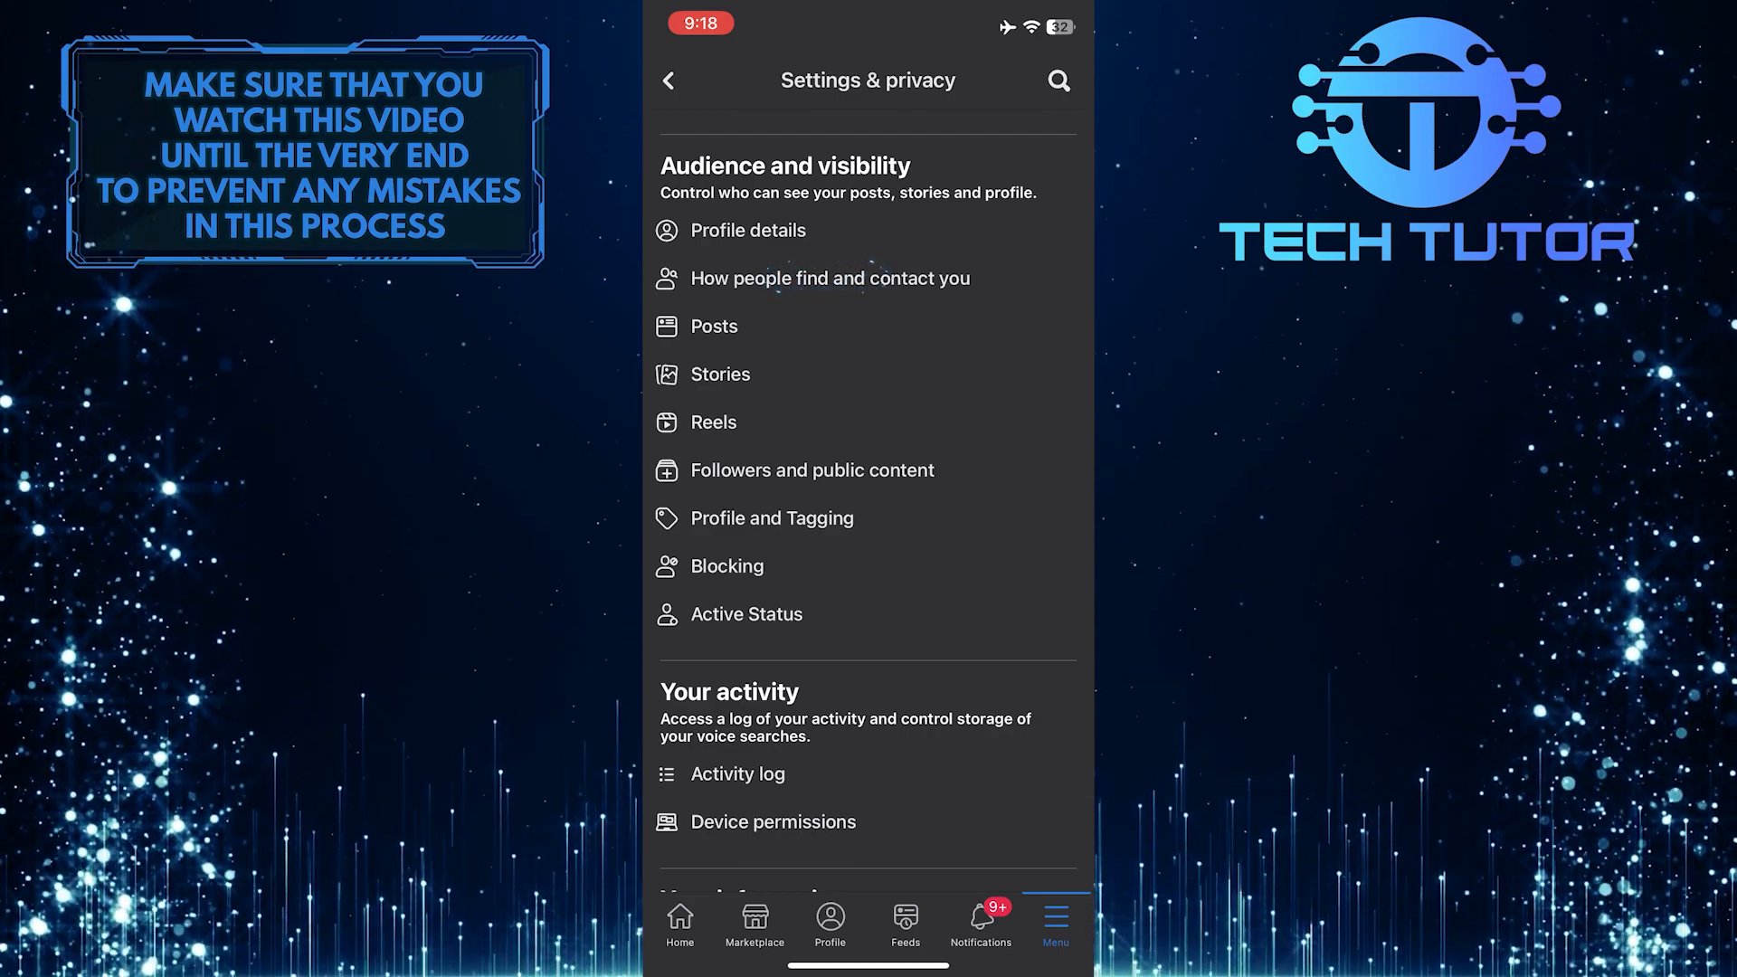
pyautogui.click(829, 278)
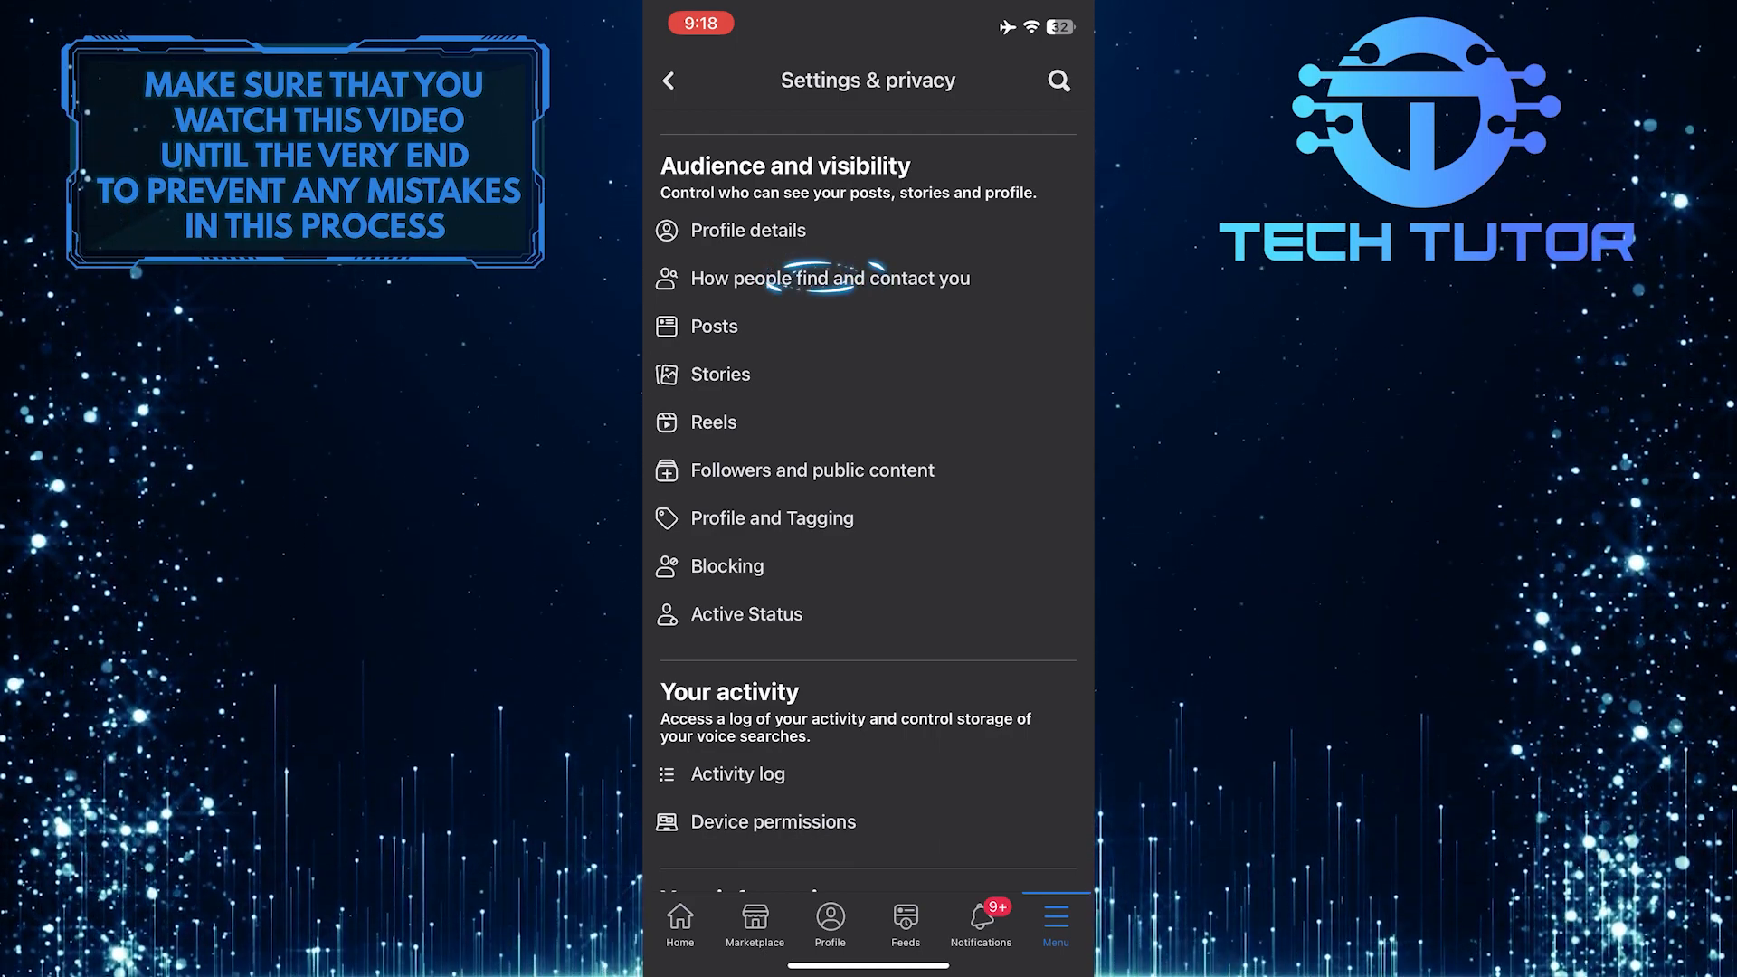
pyautogui.click(829, 278)
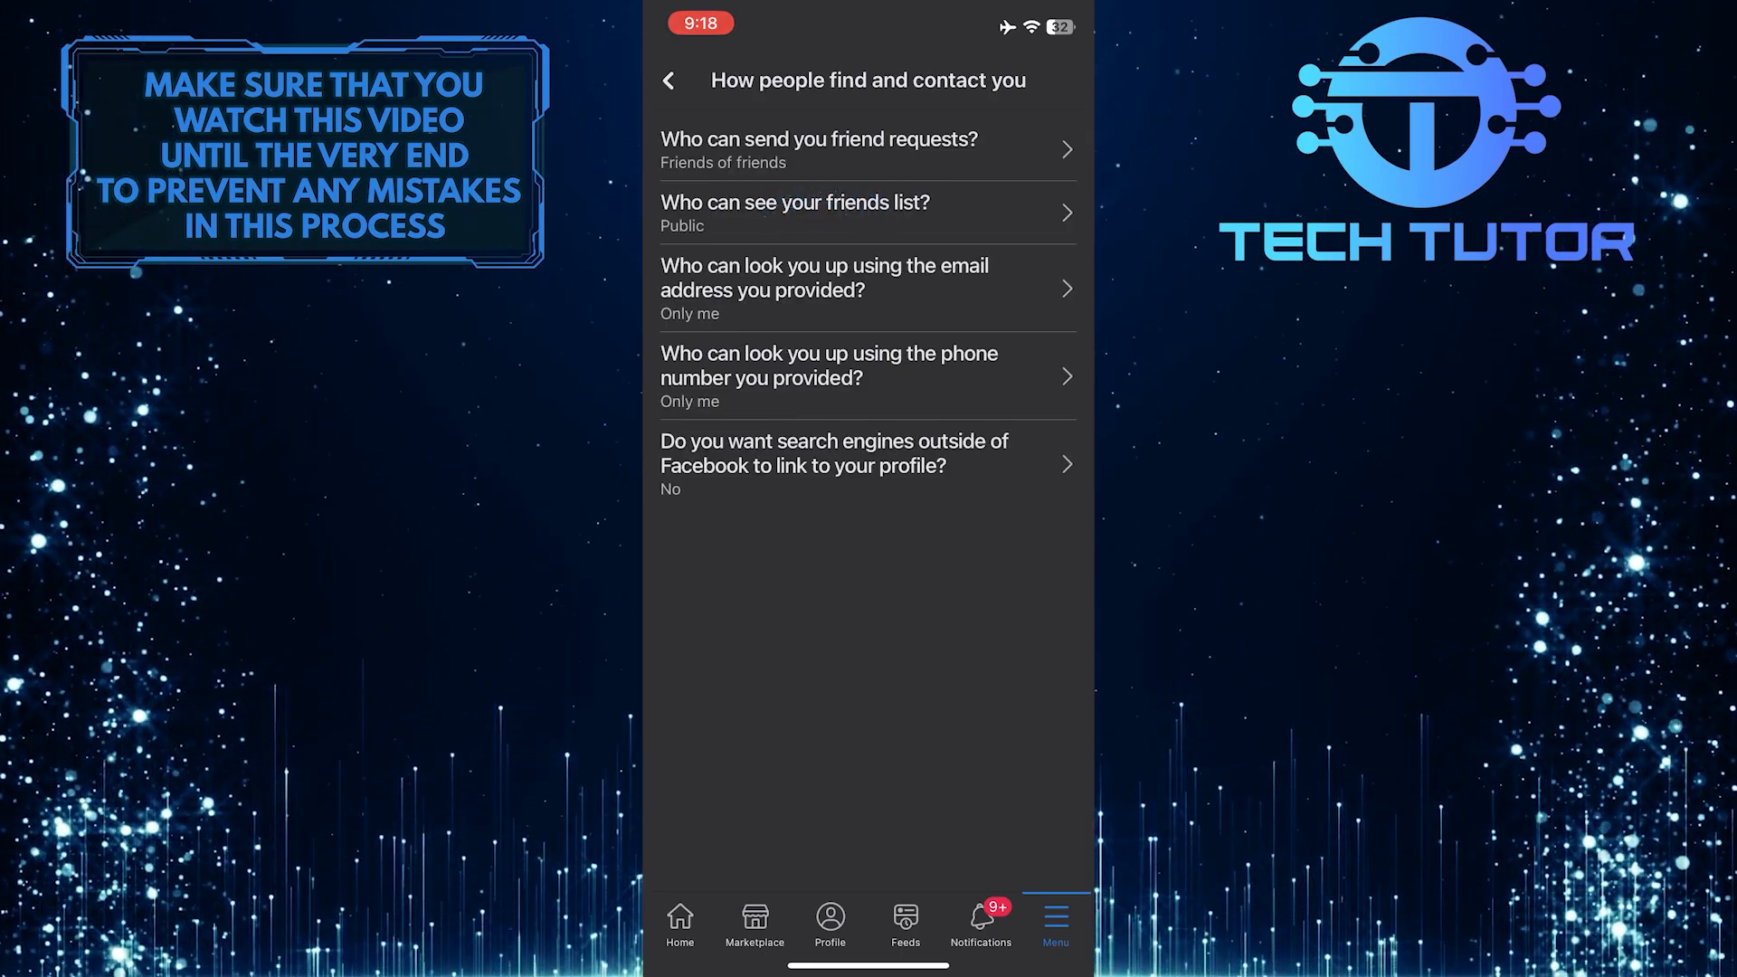
# - Open 'Who can see your friends list?', currently set to Public
pyautogui.click(868, 212)
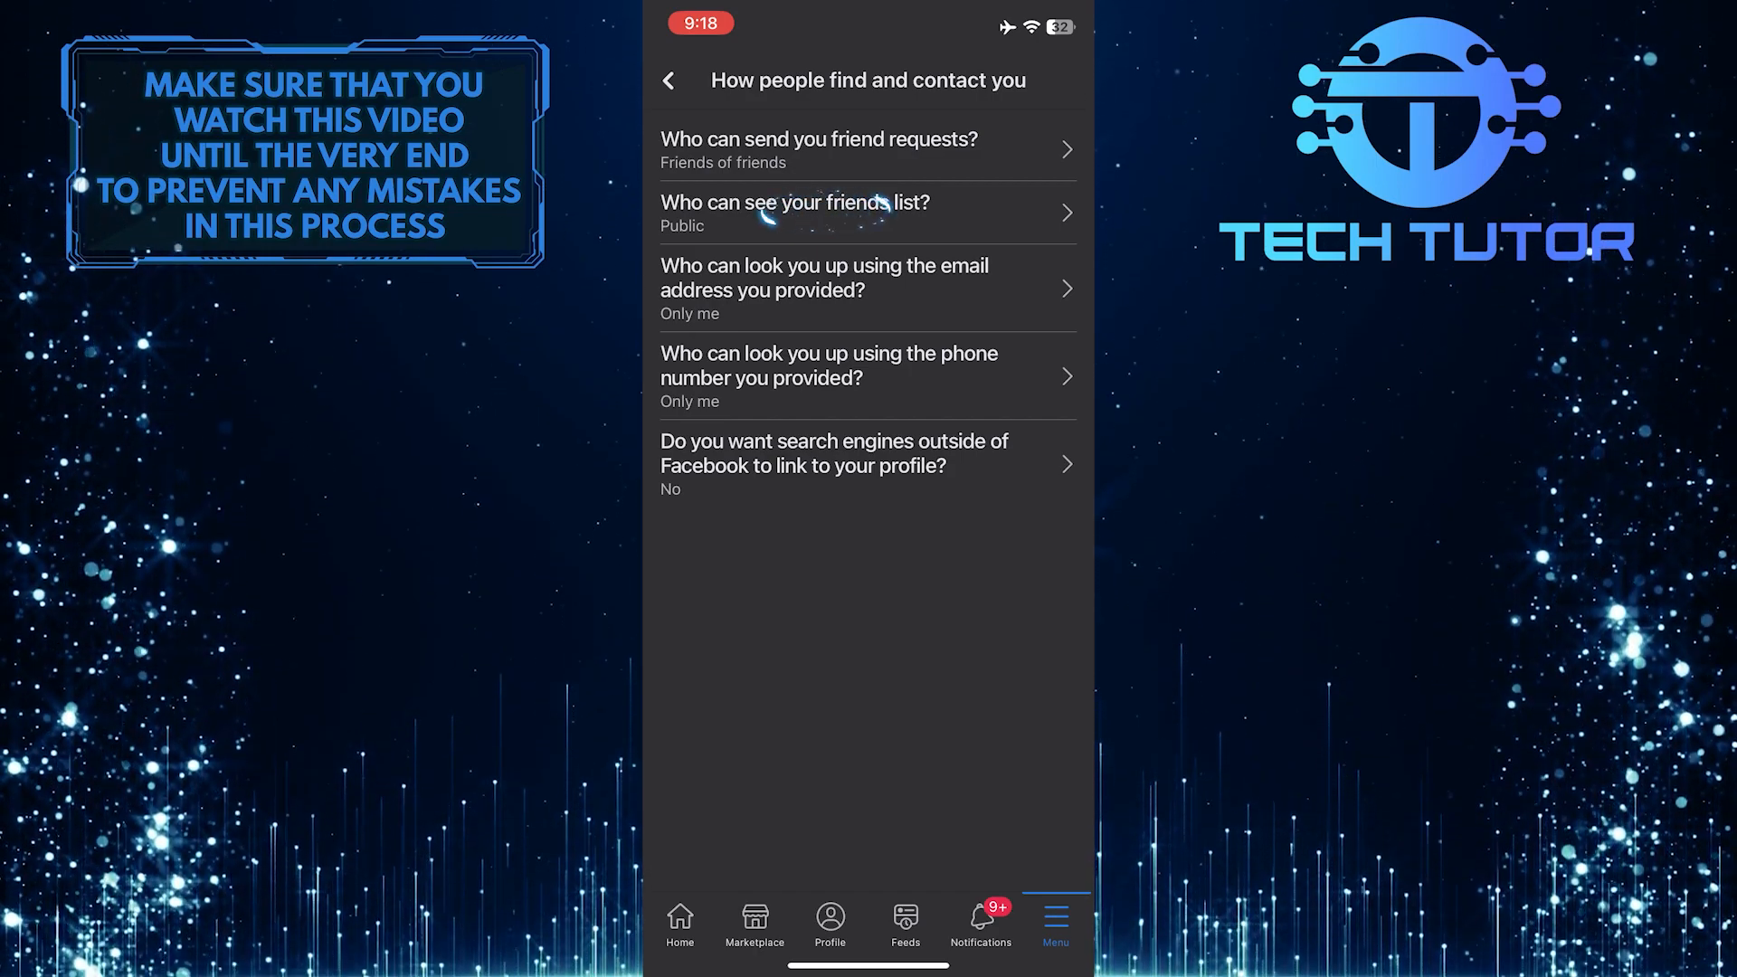
pyautogui.click(868, 212)
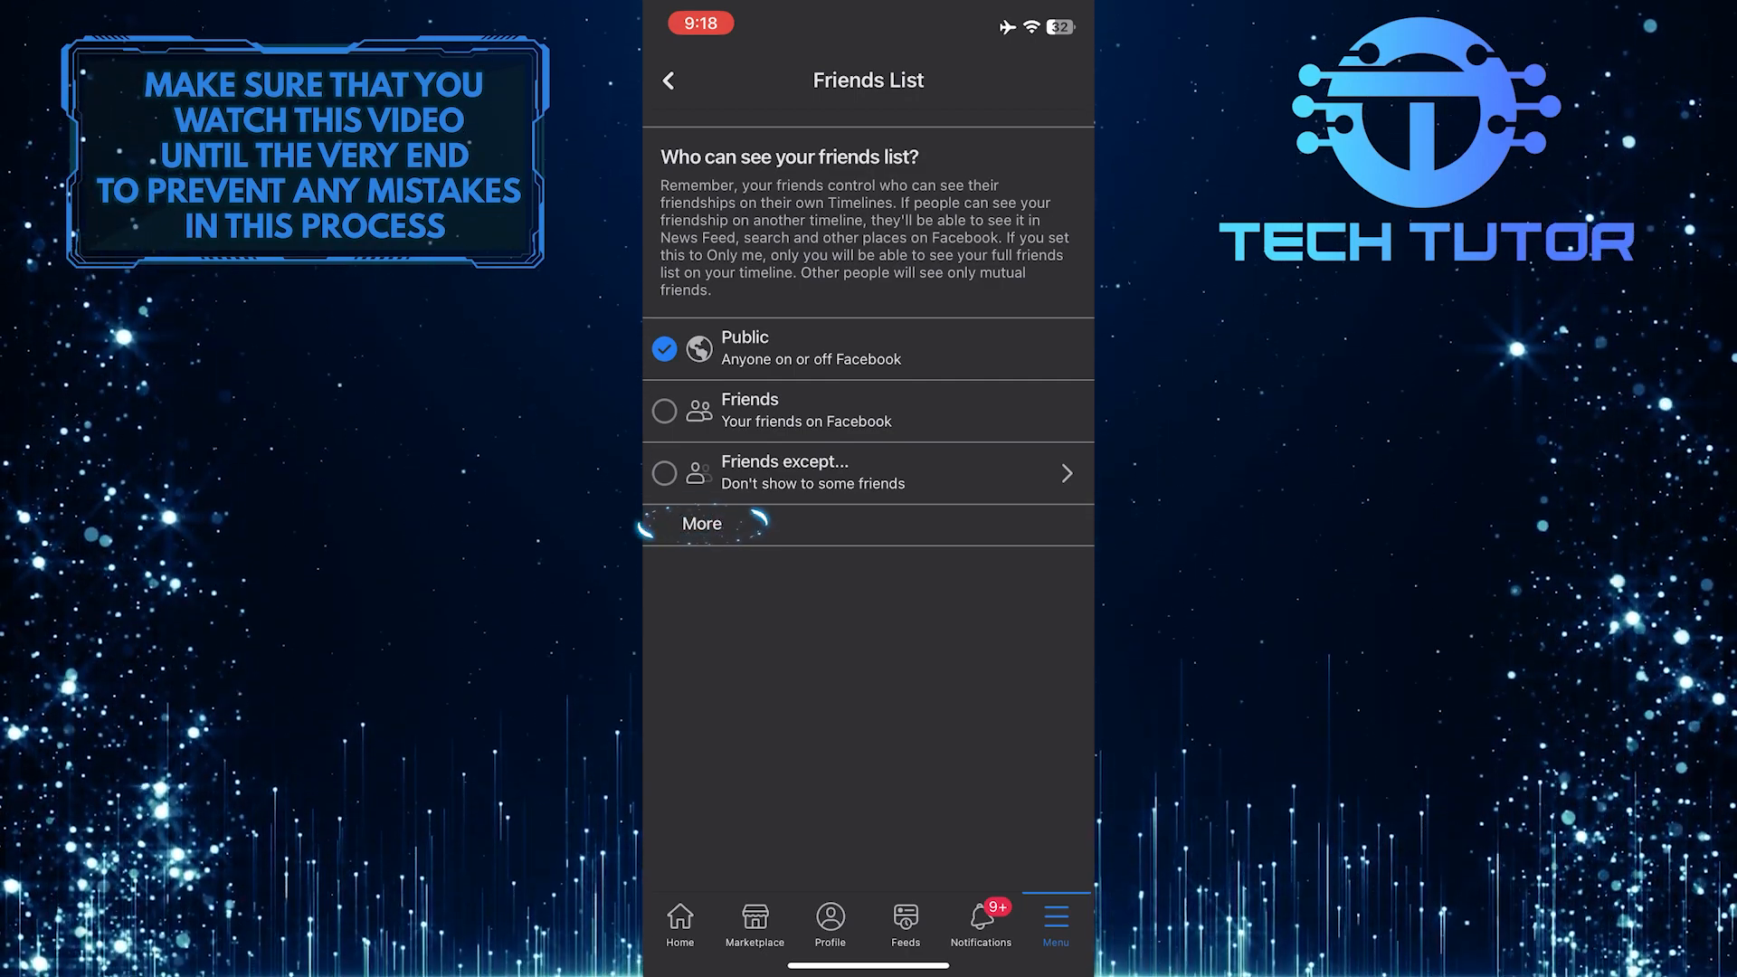
# - Expand More audience options and set the friends list audience to Only me
pyautogui.click(701, 523)
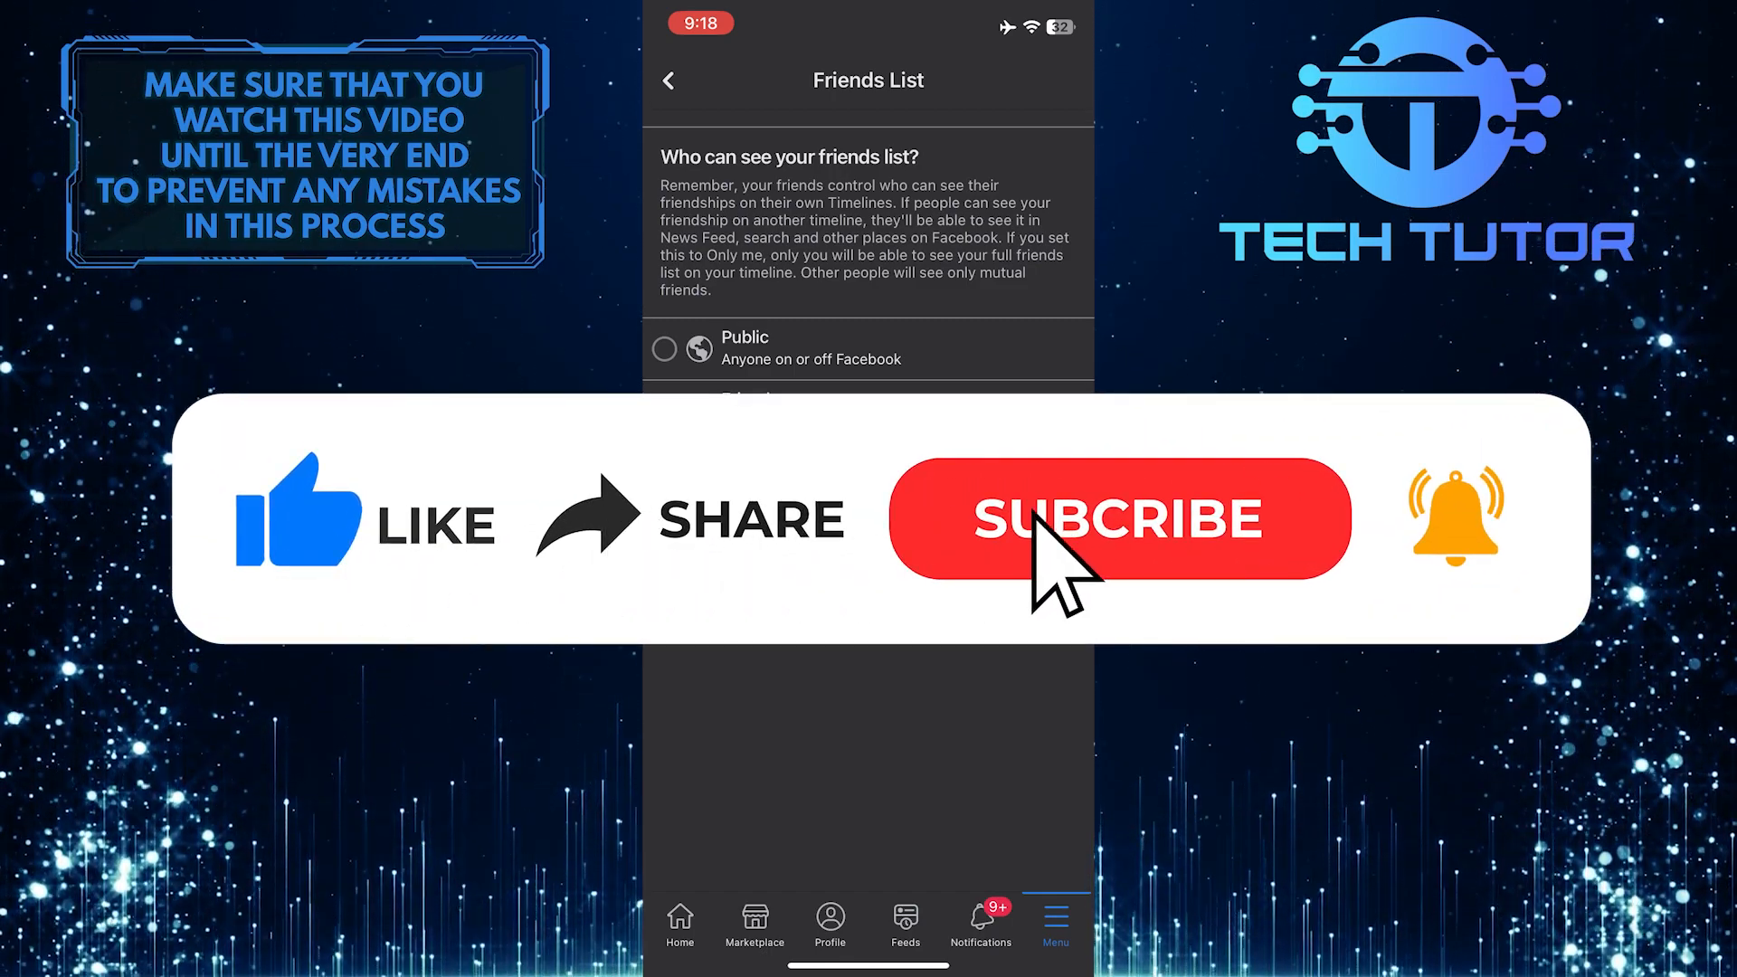
pyautogui.click(1119, 519)
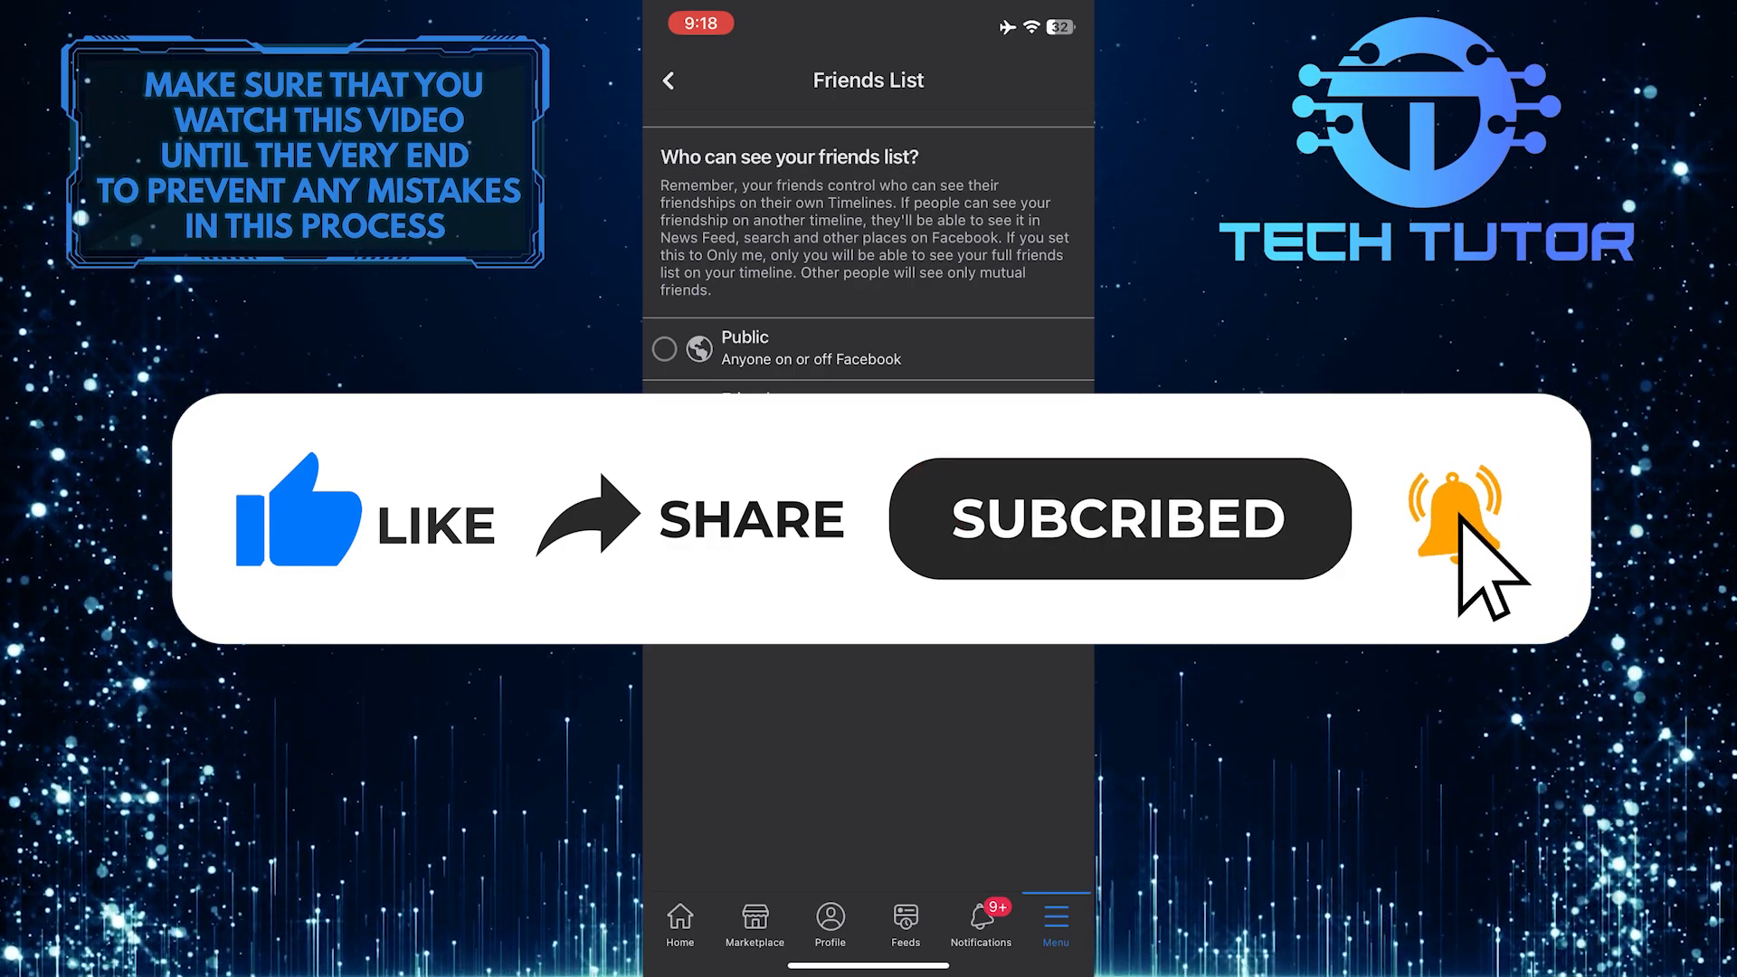